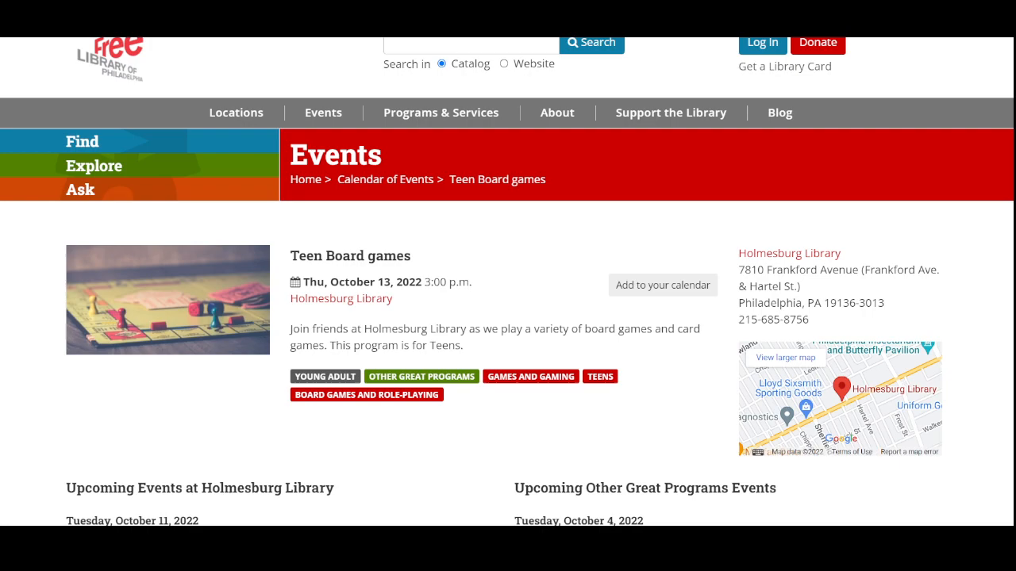
{"action": "scroll", "scroll_direction": "down", "scroll_amount": 3}
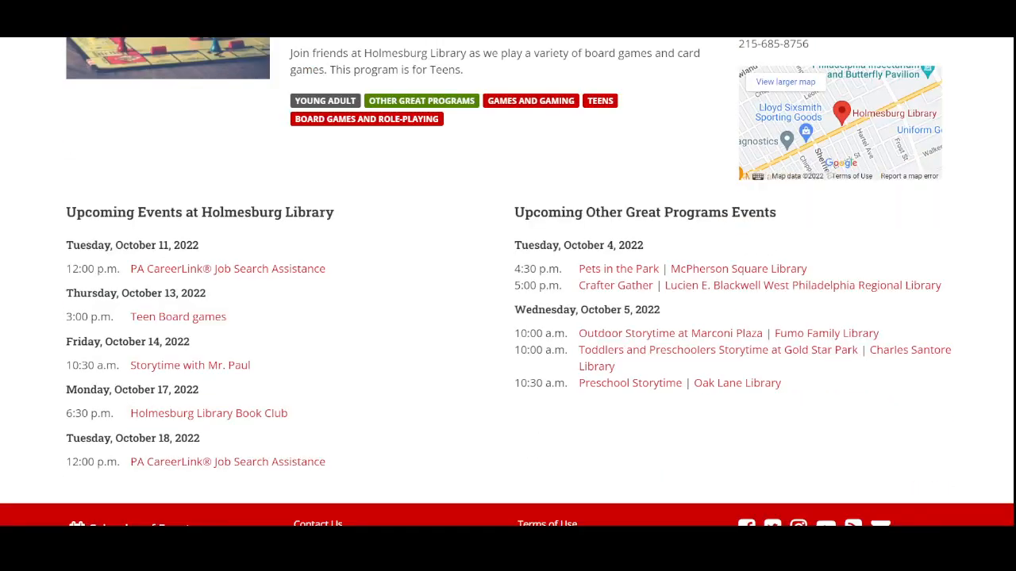
{"action": "scroll", "scroll_direction": "up", "scroll_amount": 3}
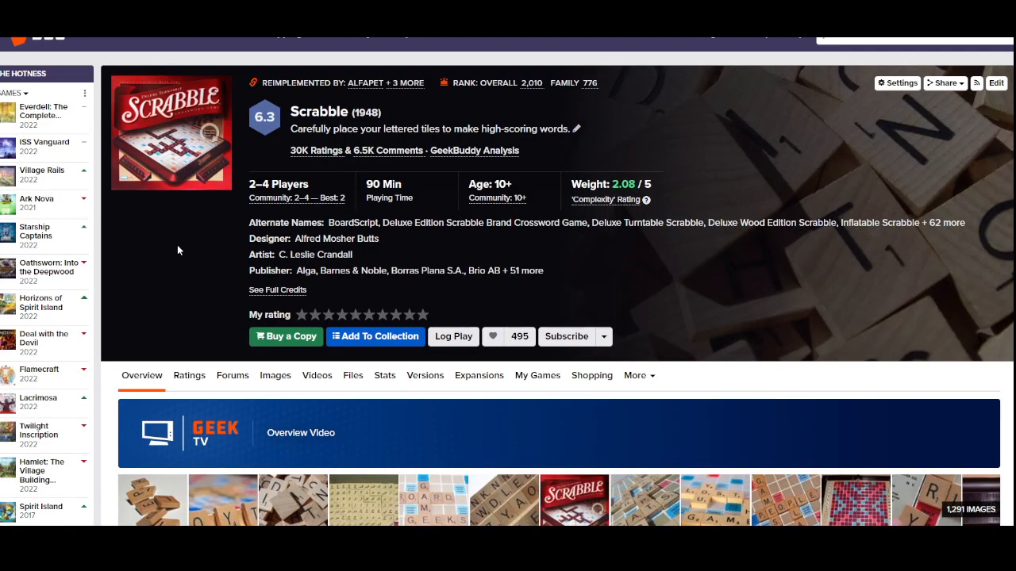
{"action": "scroll", "scroll_direction": "down", "scroll_amount": 3}
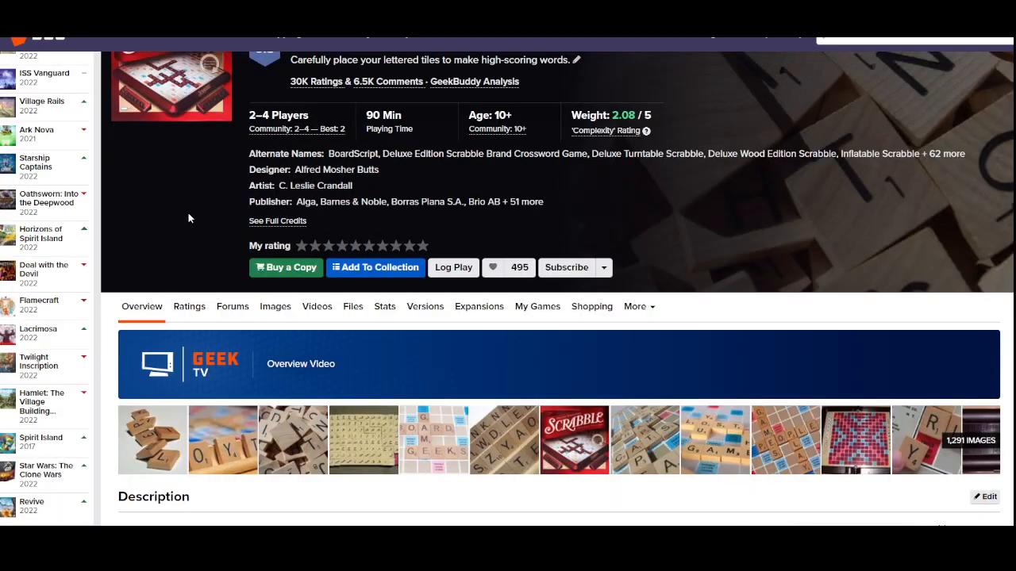
{"action": "scroll", "scroll_direction": "up", "scroll_amount": 3}
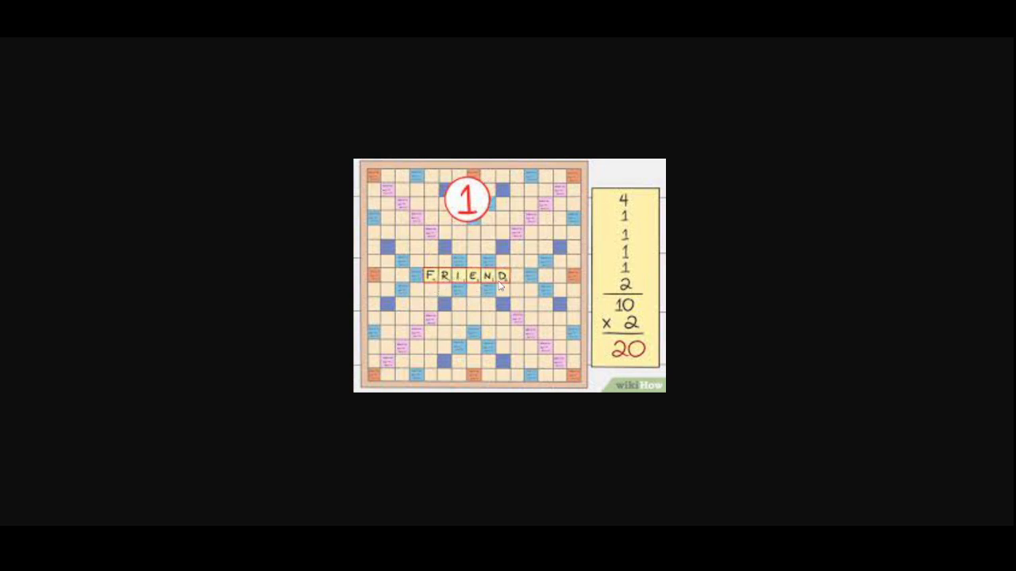
{"action": "mouse_move", "coordinate": [429, 286]}
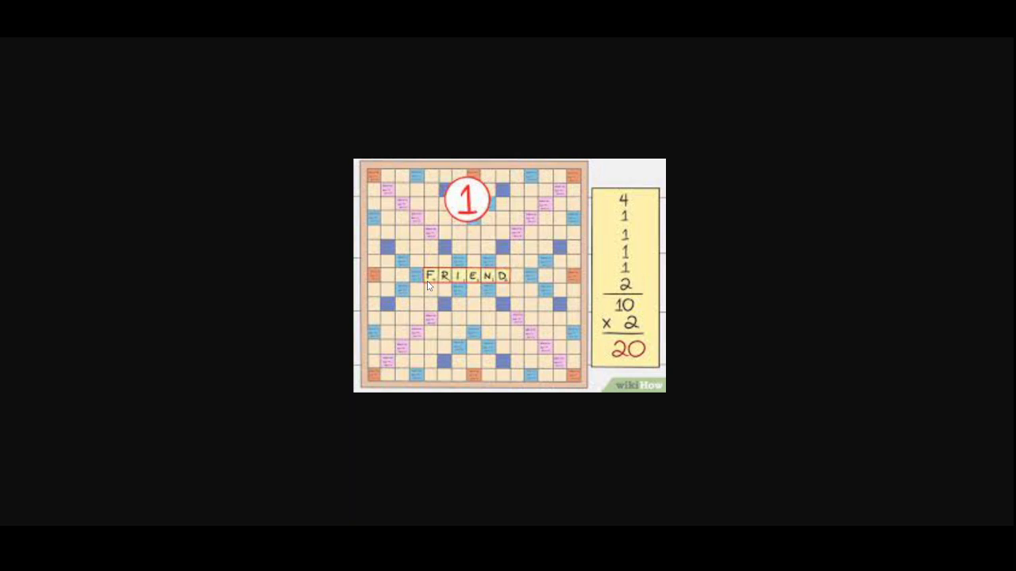
{"action": "mouse_move", "coordinate": [478, 288]}
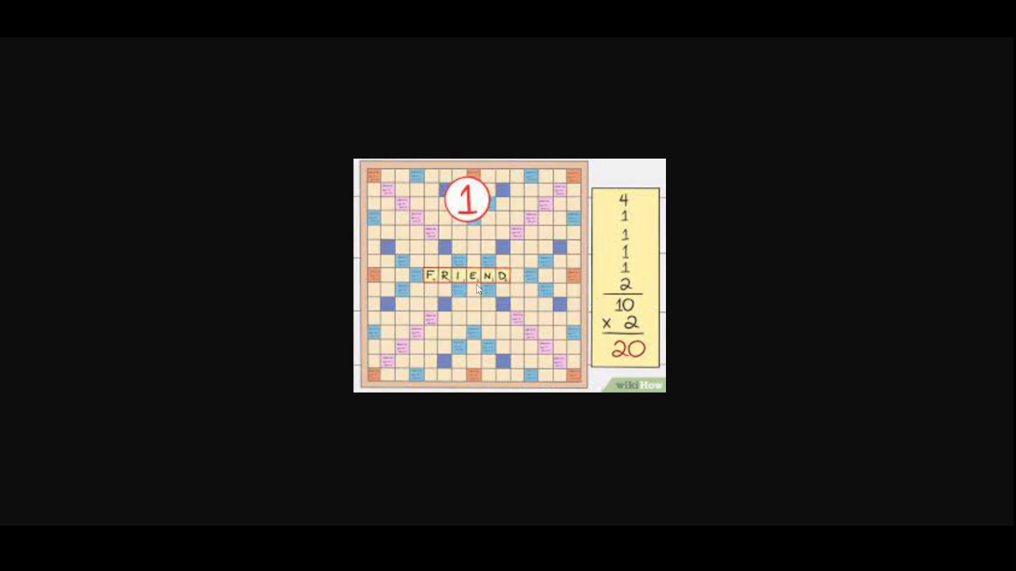
{"action": "mouse_move", "coordinate": [508, 289]}
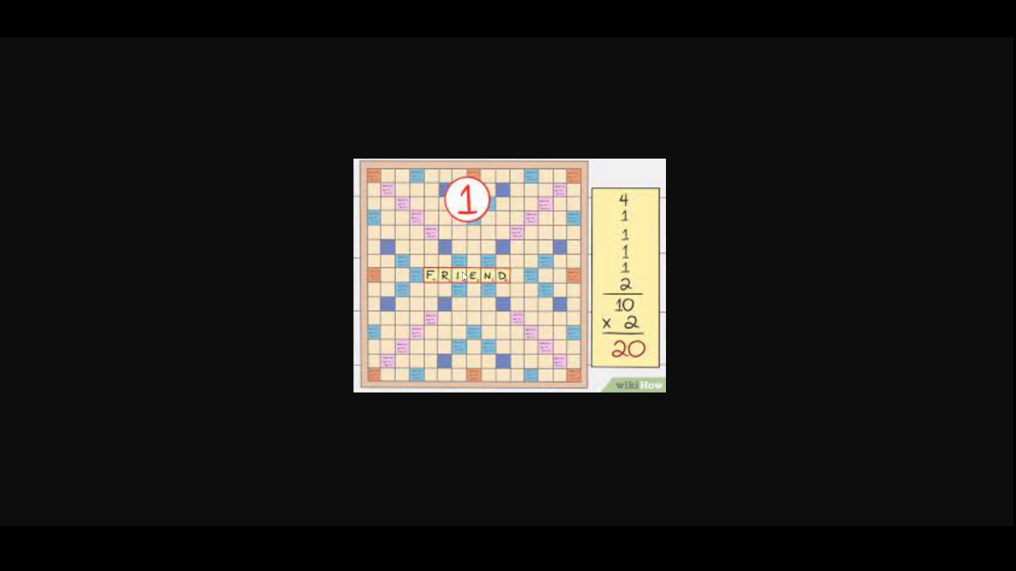
{"action": "mouse_move", "coordinate": [572, 356]}
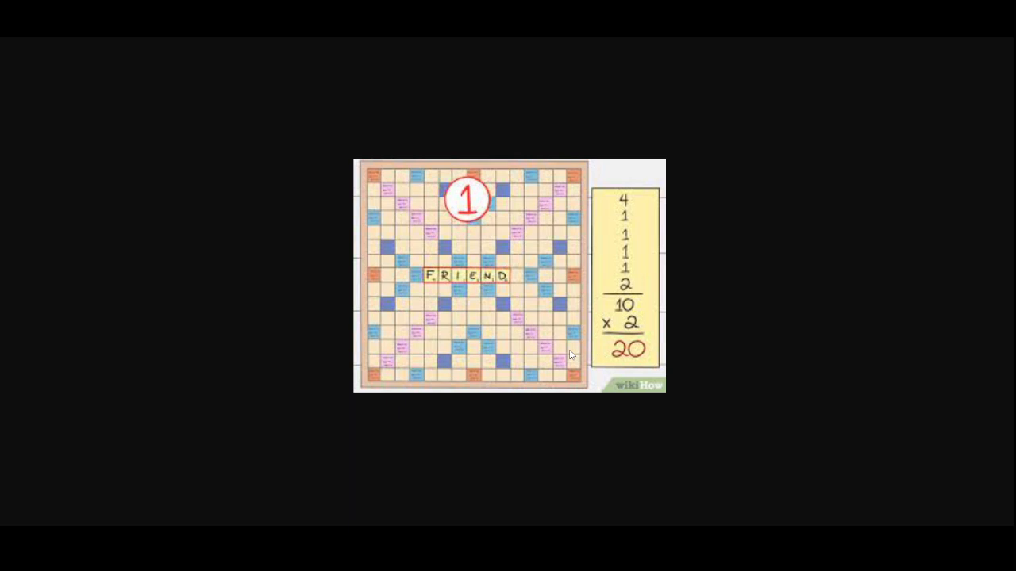
{"action": "mouse_move", "coordinate": [476, 282]}
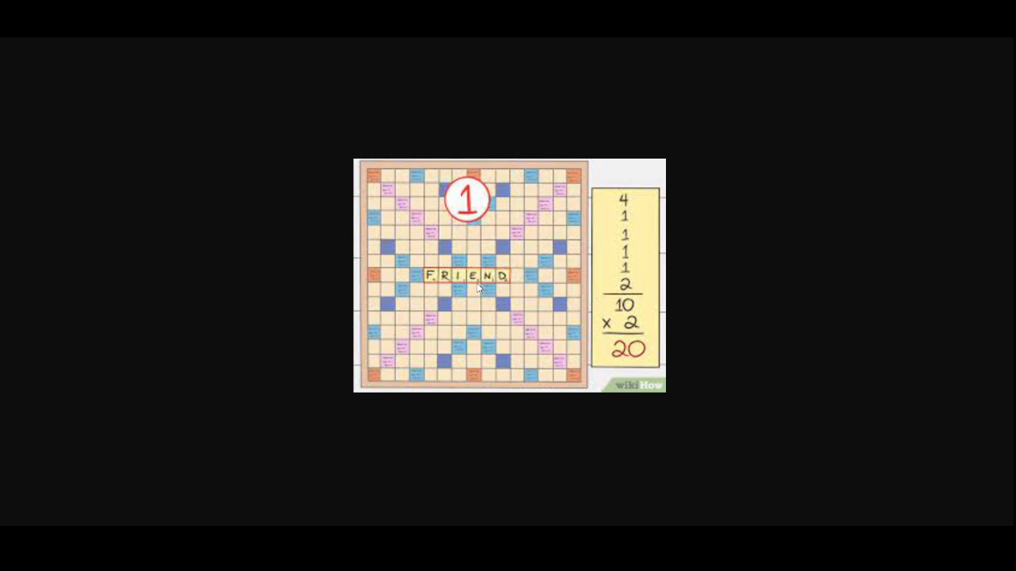
{"action": "mouse_move", "coordinate": [517, 242]}
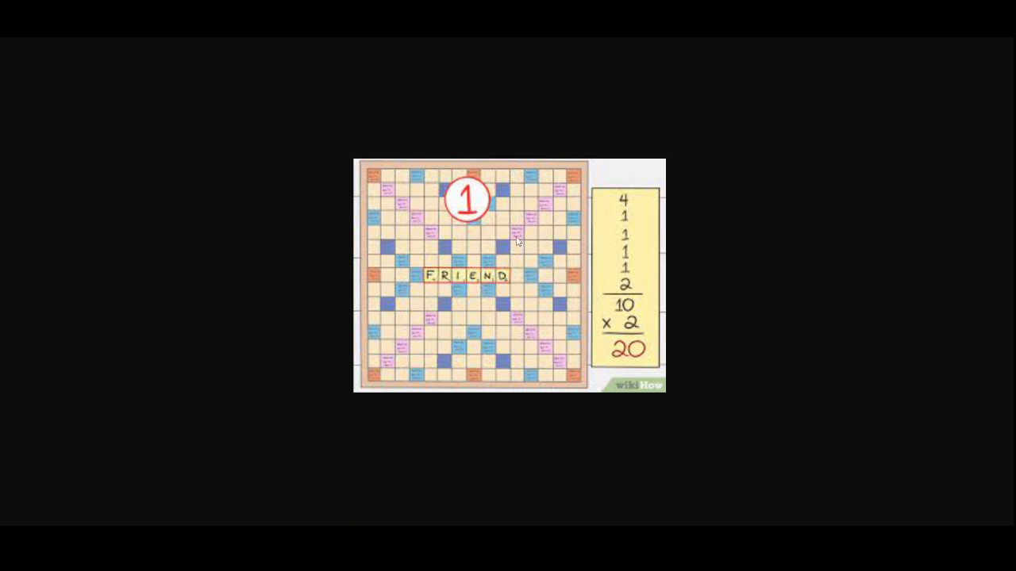
{"action": "mouse_move", "coordinate": [573, 226]}
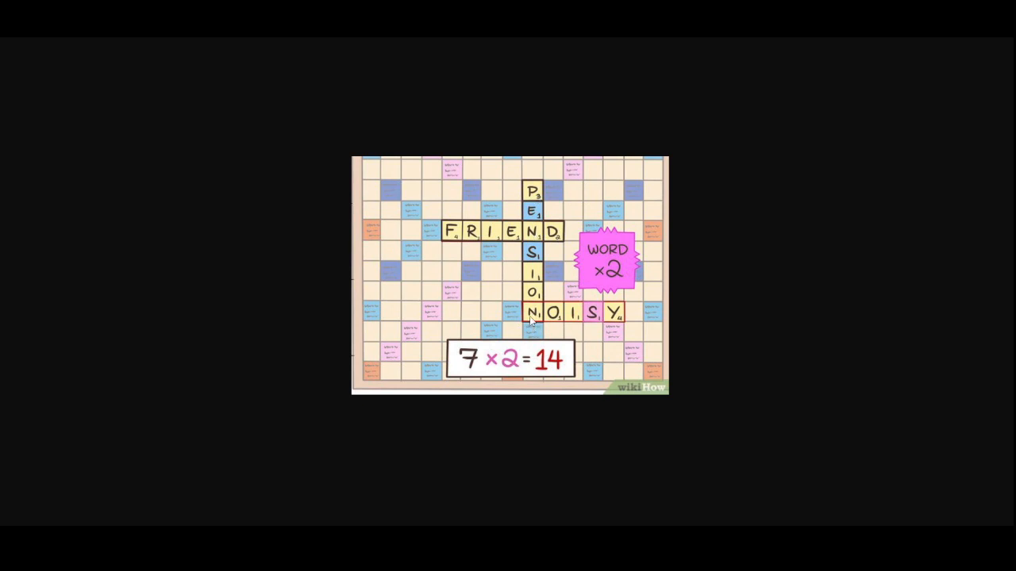
{"action": "mouse_move", "coordinate": [680, 320]}
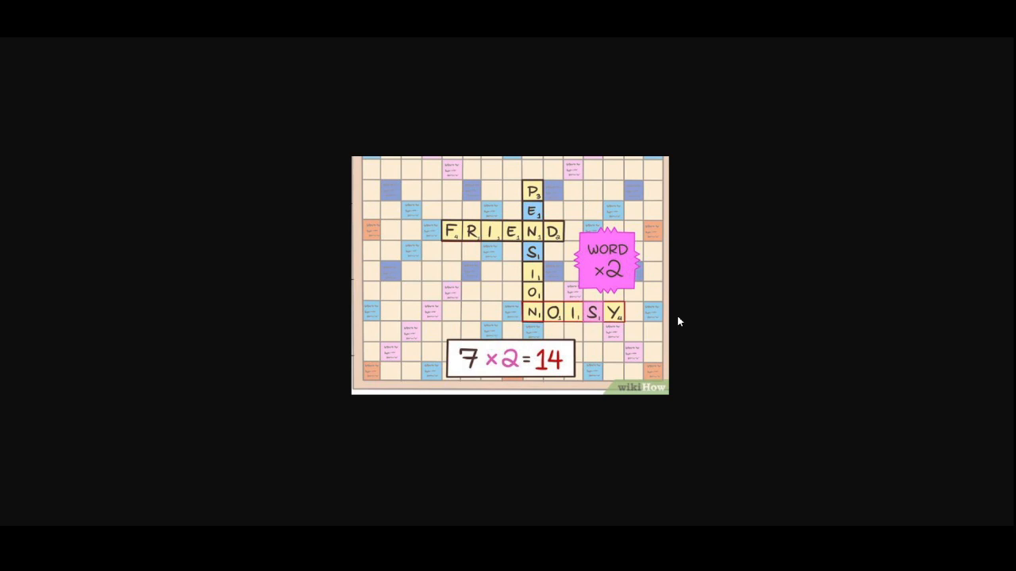
{"action": "mouse_move", "coordinate": [508, 349]}
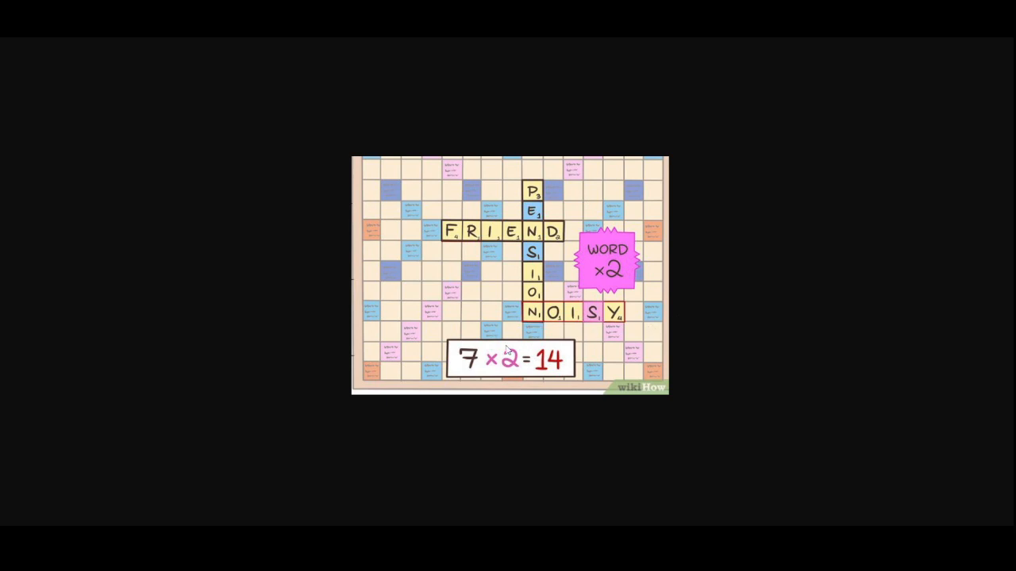
{"action": "mouse_move", "coordinate": [584, 333]}
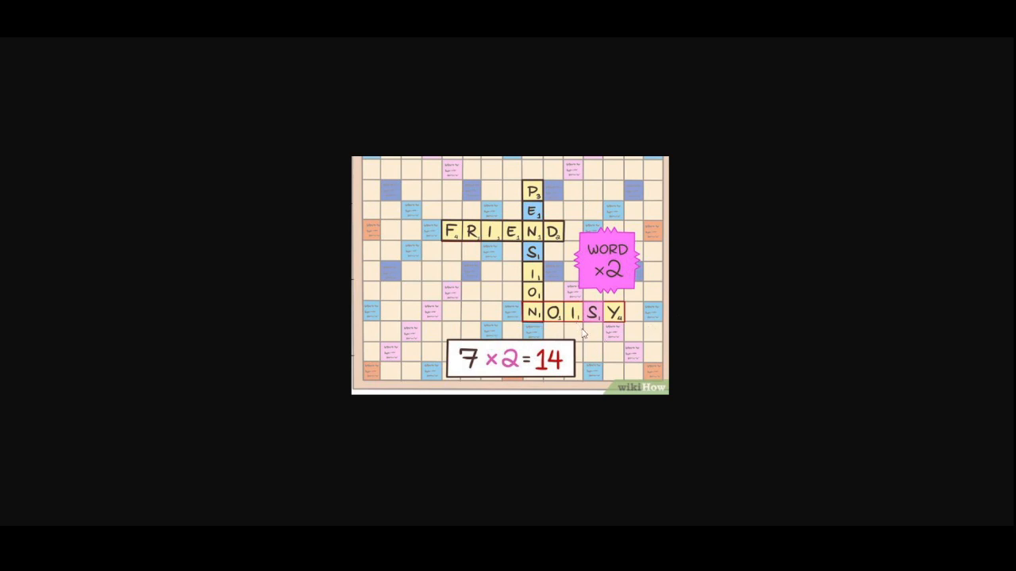
{"action": "mouse_move", "coordinate": [575, 325]}
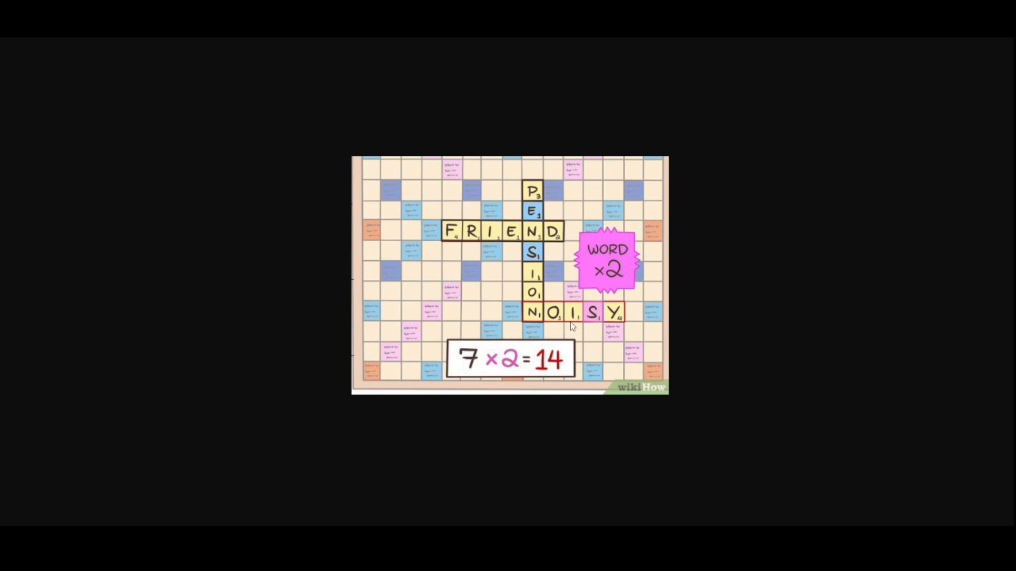
{"action": "mouse_move", "coordinate": [536, 146]}
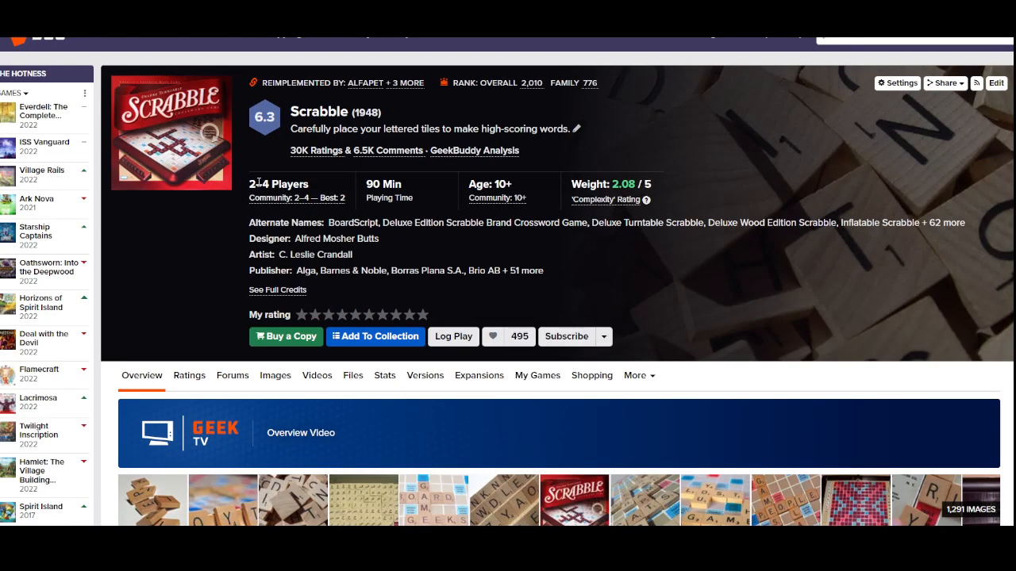
{"action": "mouse_move", "coordinate": [424, 166]}
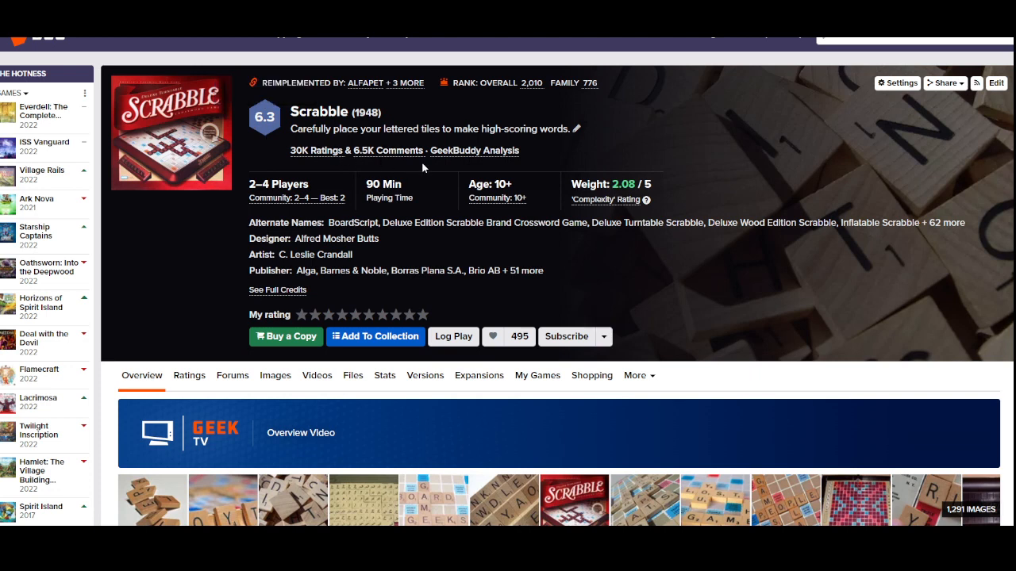
{"action": "mouse_move", "coordinate": [422, 168]}
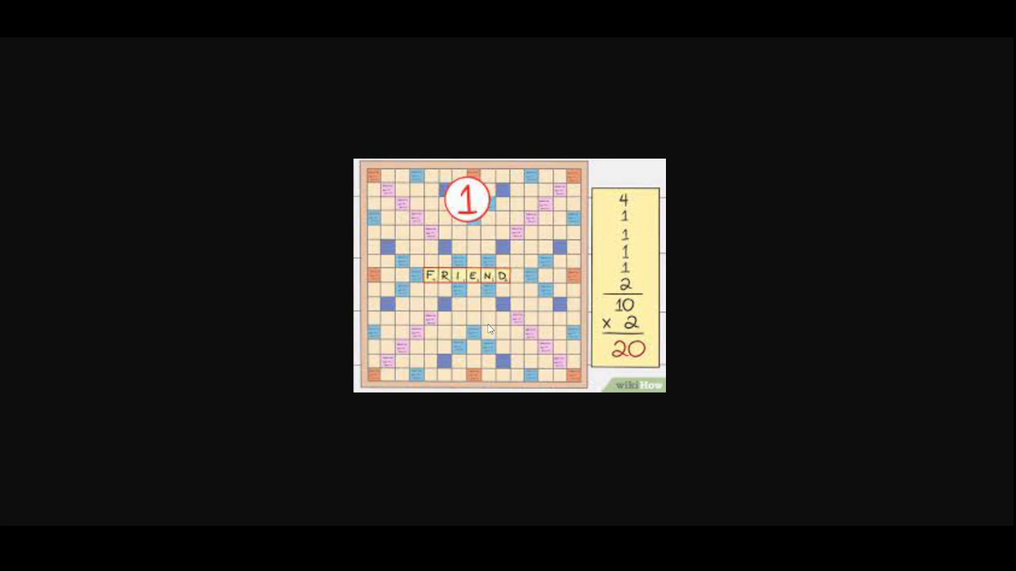
{"action": "mouse_move", "coordinate": [428, 279]}
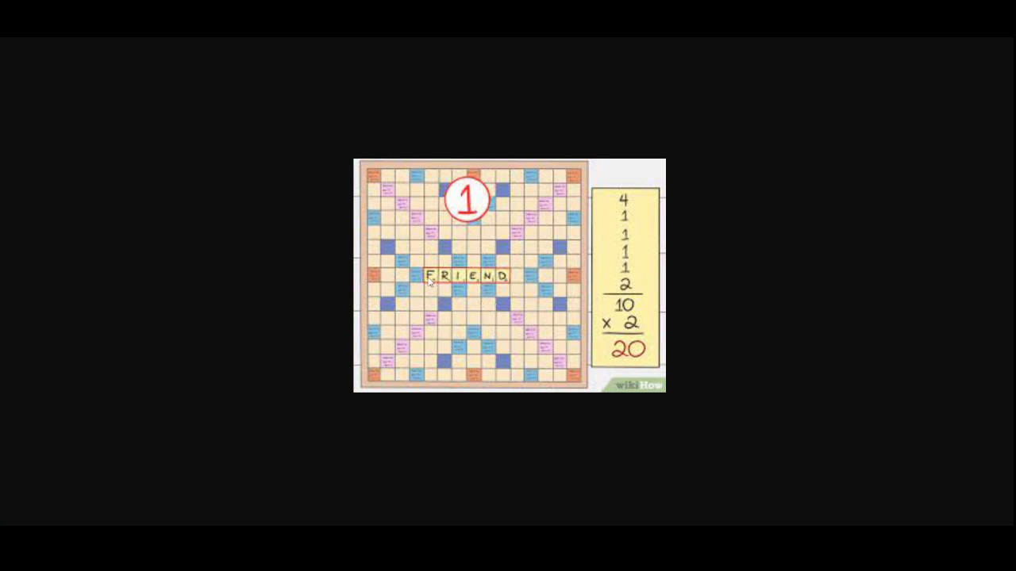
{"action": "mouse_move", "coordinate": [555, 315]}
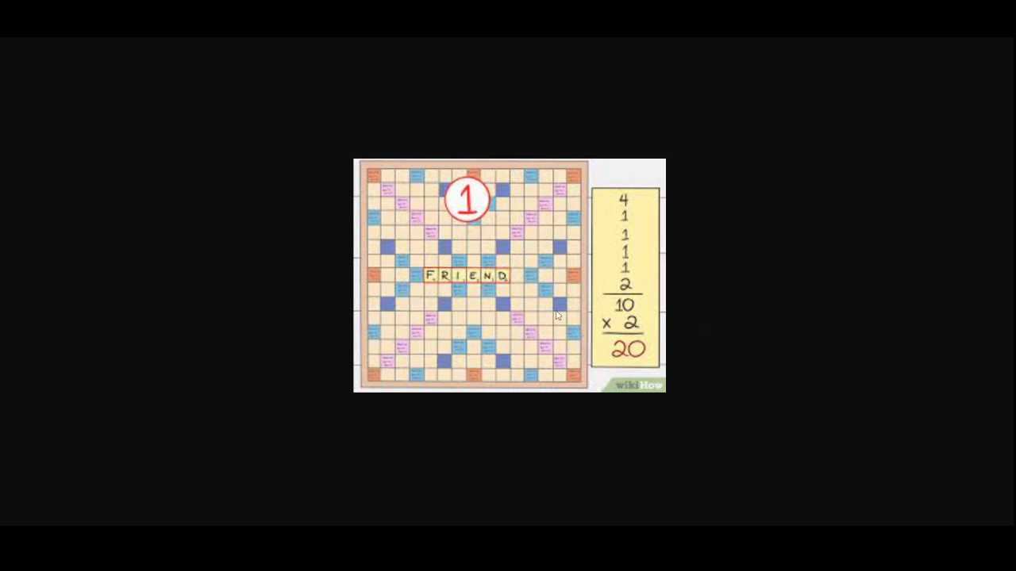
{"action": "mouse_move", "coordinate": [516, 310]}
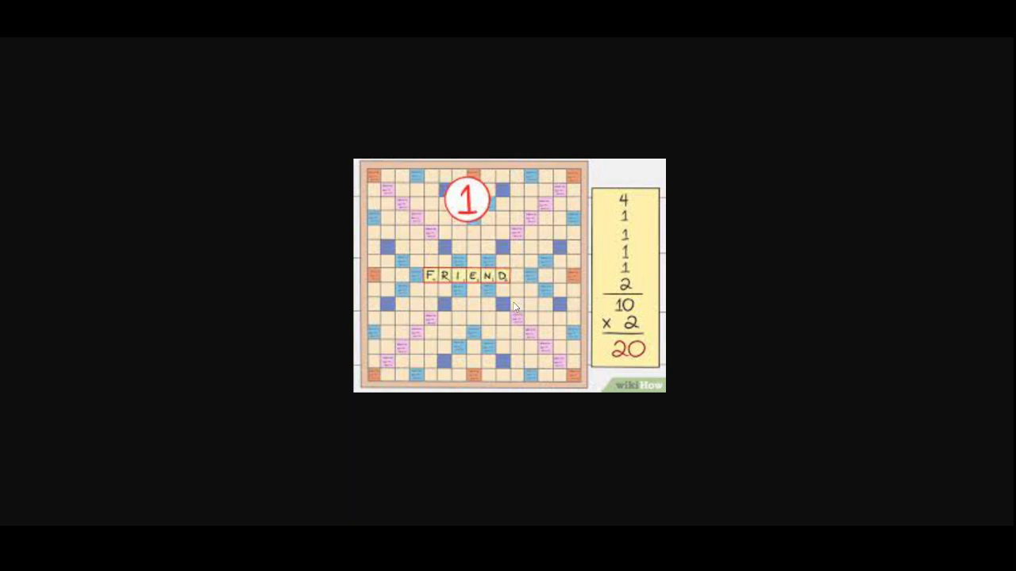
{"action": "mouse_move", "coordinate": [508, 292]}
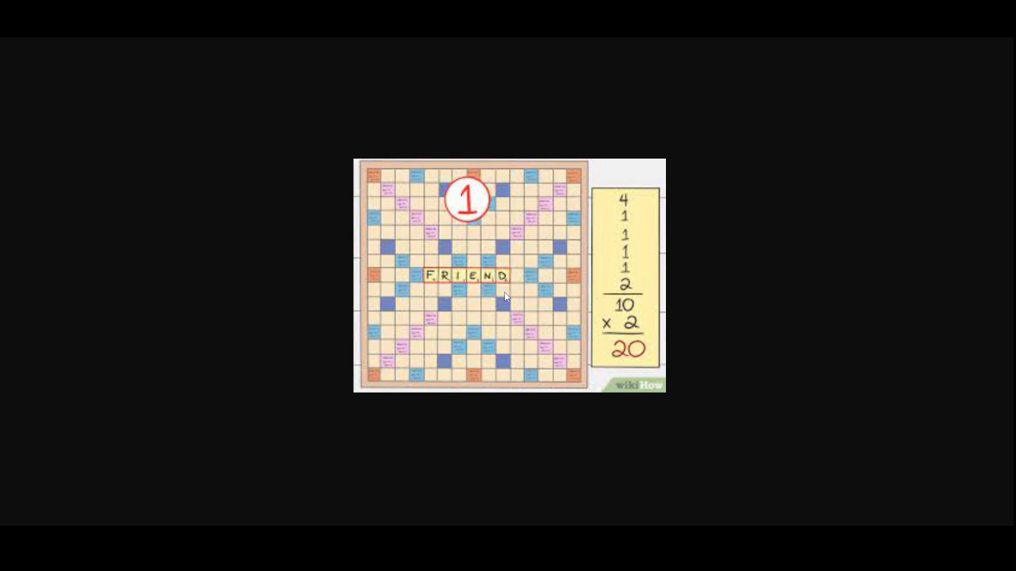
{"action": "mouse_move", "coordinate": [514, 286]}
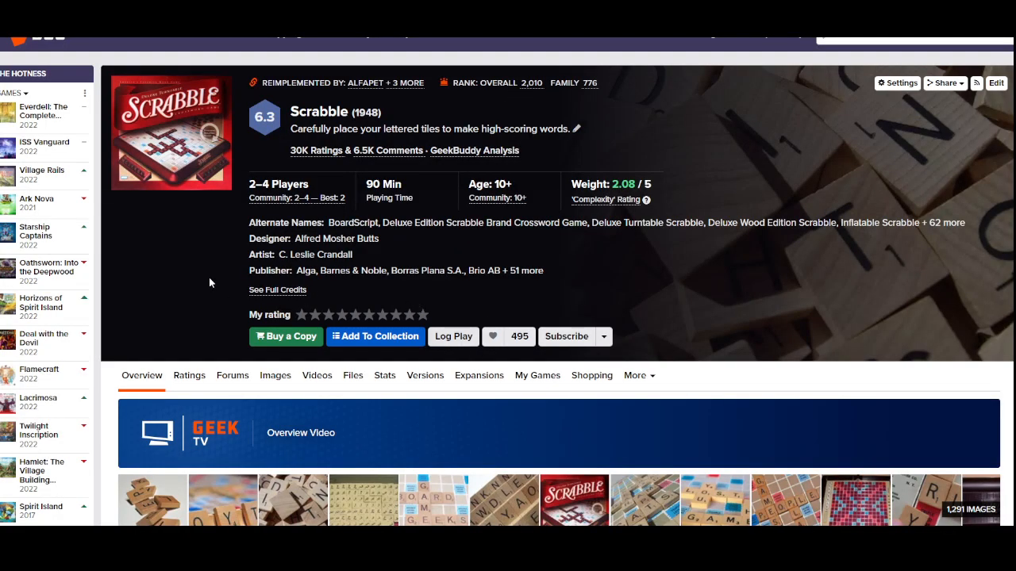
{"action": "scroll", "scroll_direction": "down", "scroll_amount": 3}
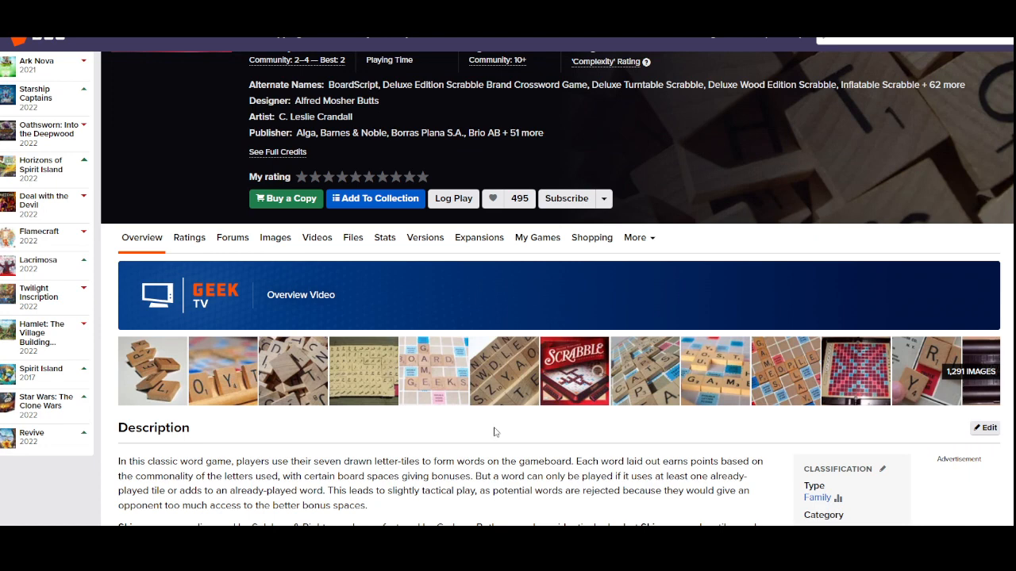
{"action": "mouse_move", "coordinate": [606, 415]}
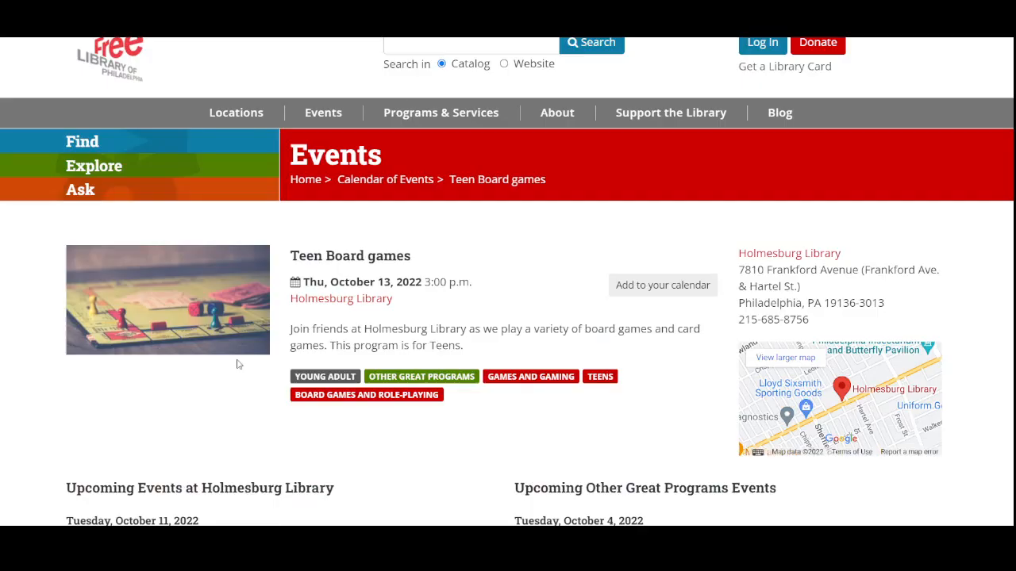
{"action": "scroll", "scroll_direction": "down", "scroll_amount": 3}
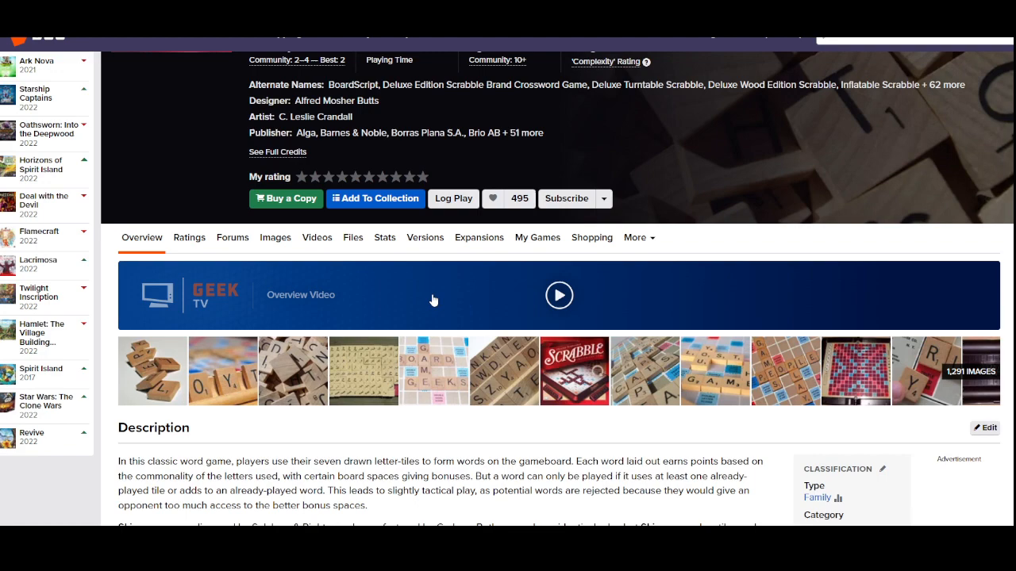
{"action": "scroll", "scroll_direction": "down", "scroll_amount": 3}
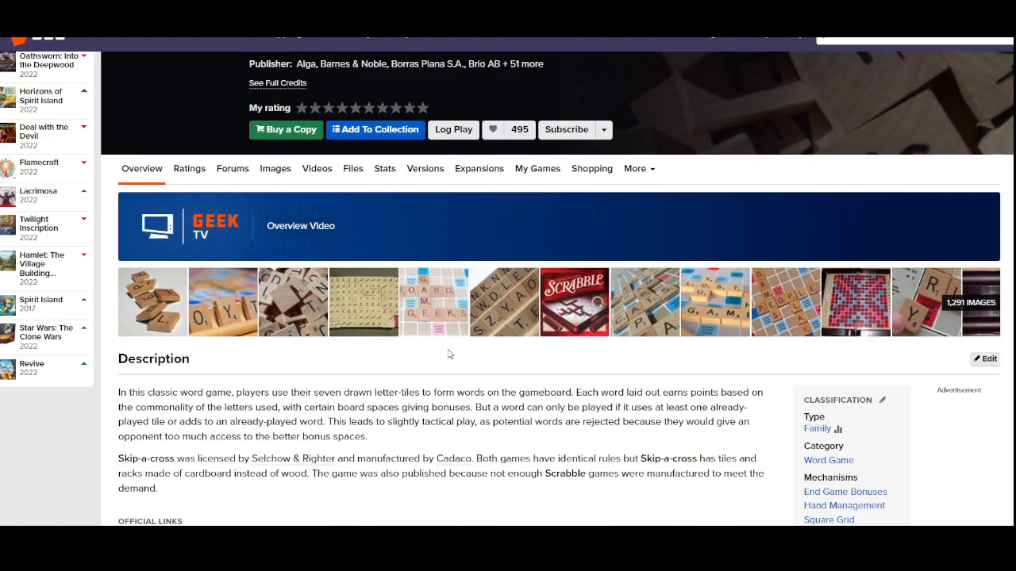
{"action": "scroll", "scroll_direction": "up", "scroll_amount": 3}
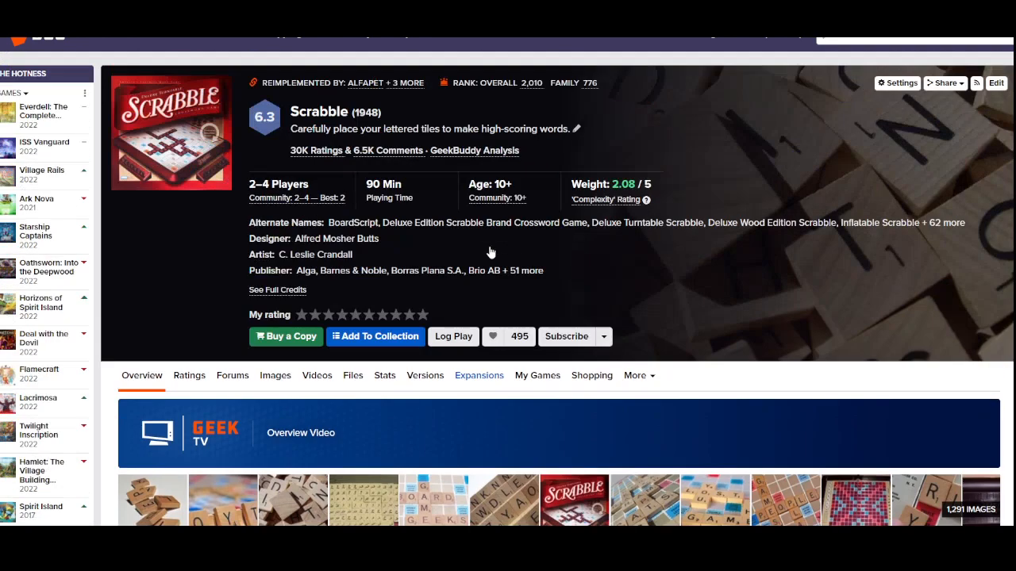
{"action": "mouse_move", "coordinate": [465, 252]}
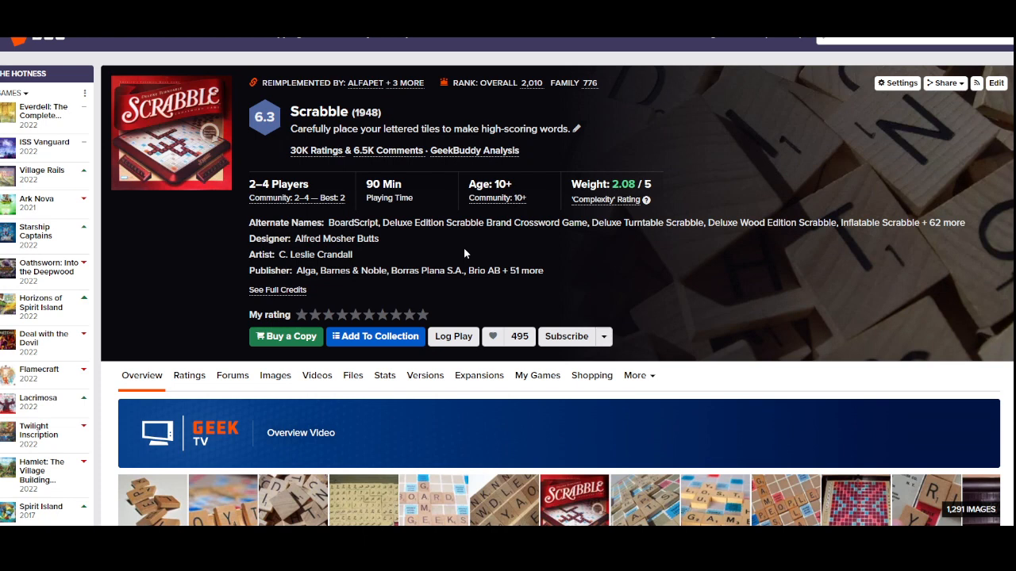
{"action": "mouse_move", "coordinate": [168, 219]}
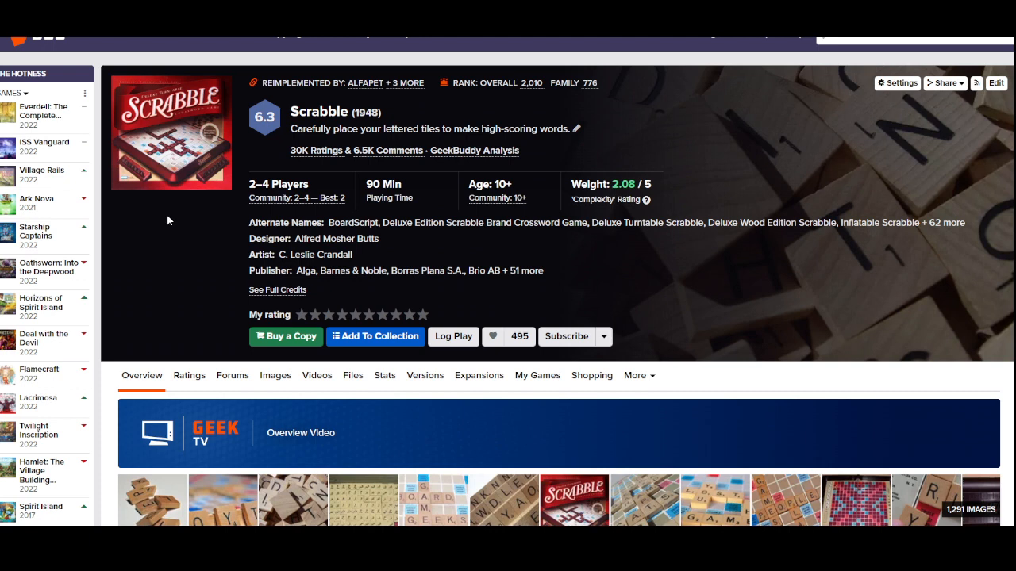
{"action": "mouse_move", "coordinate": [174, 221]}
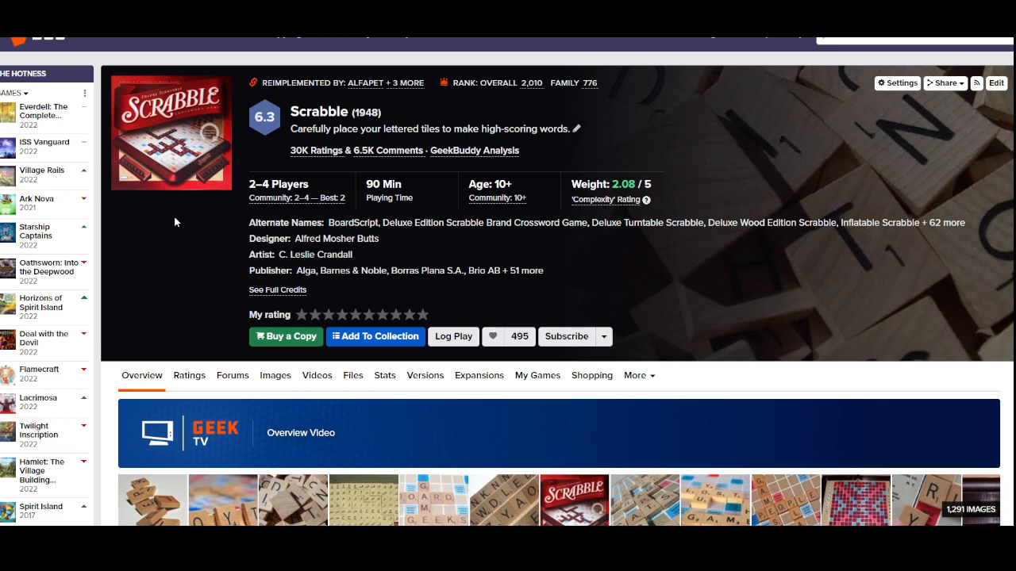
{"action": "mouse_move", "coordinate": [486, 511]}
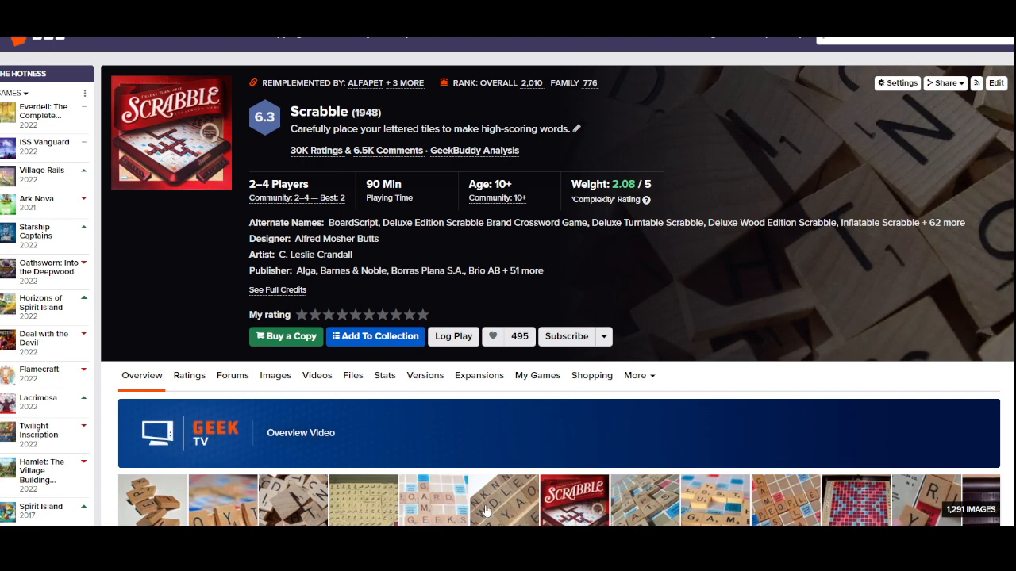
{"action": "mouse_move", "coordinate": [505, 505]}
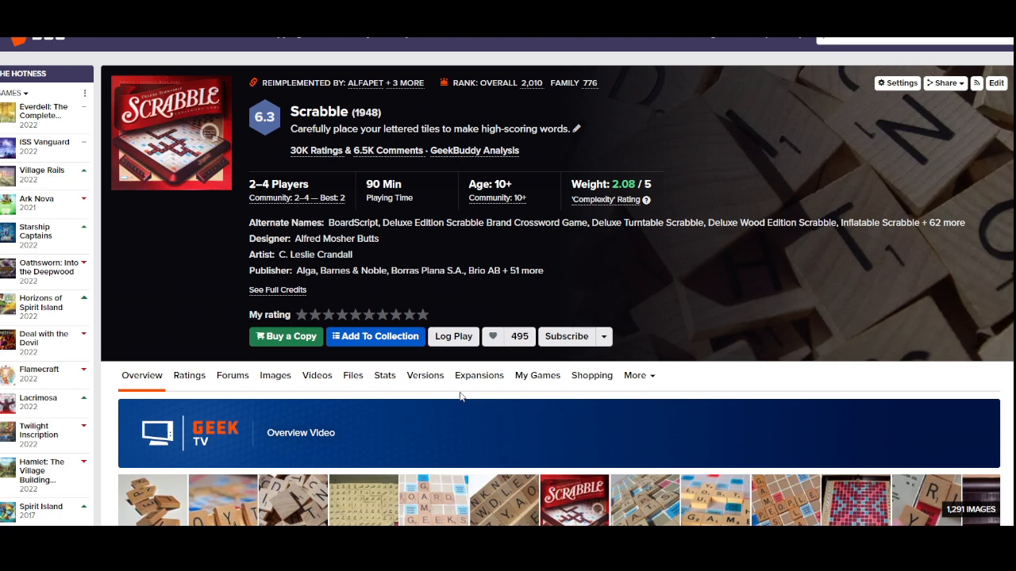
{"action": "mouse_move", "coordinate": [198, 281]}
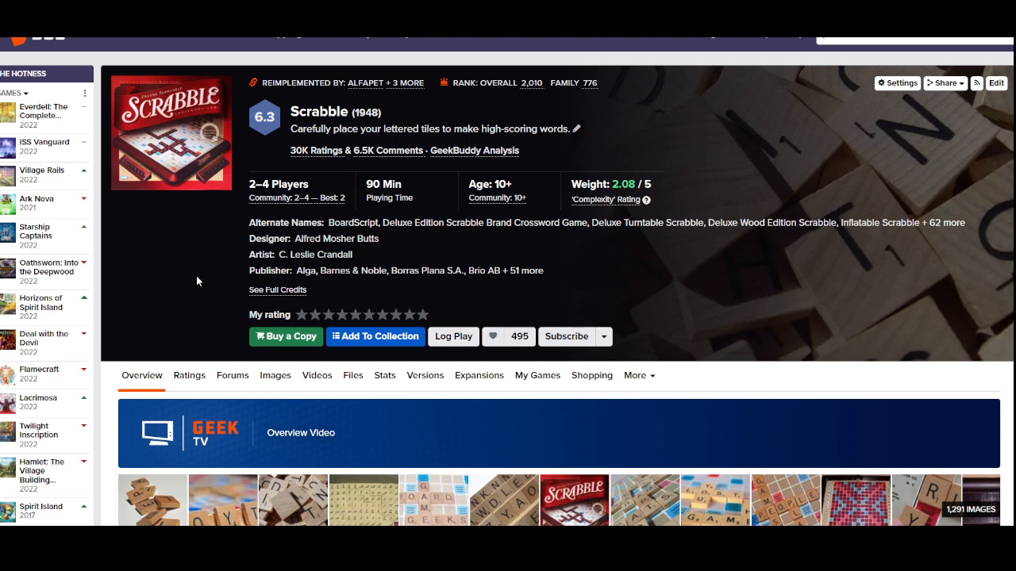